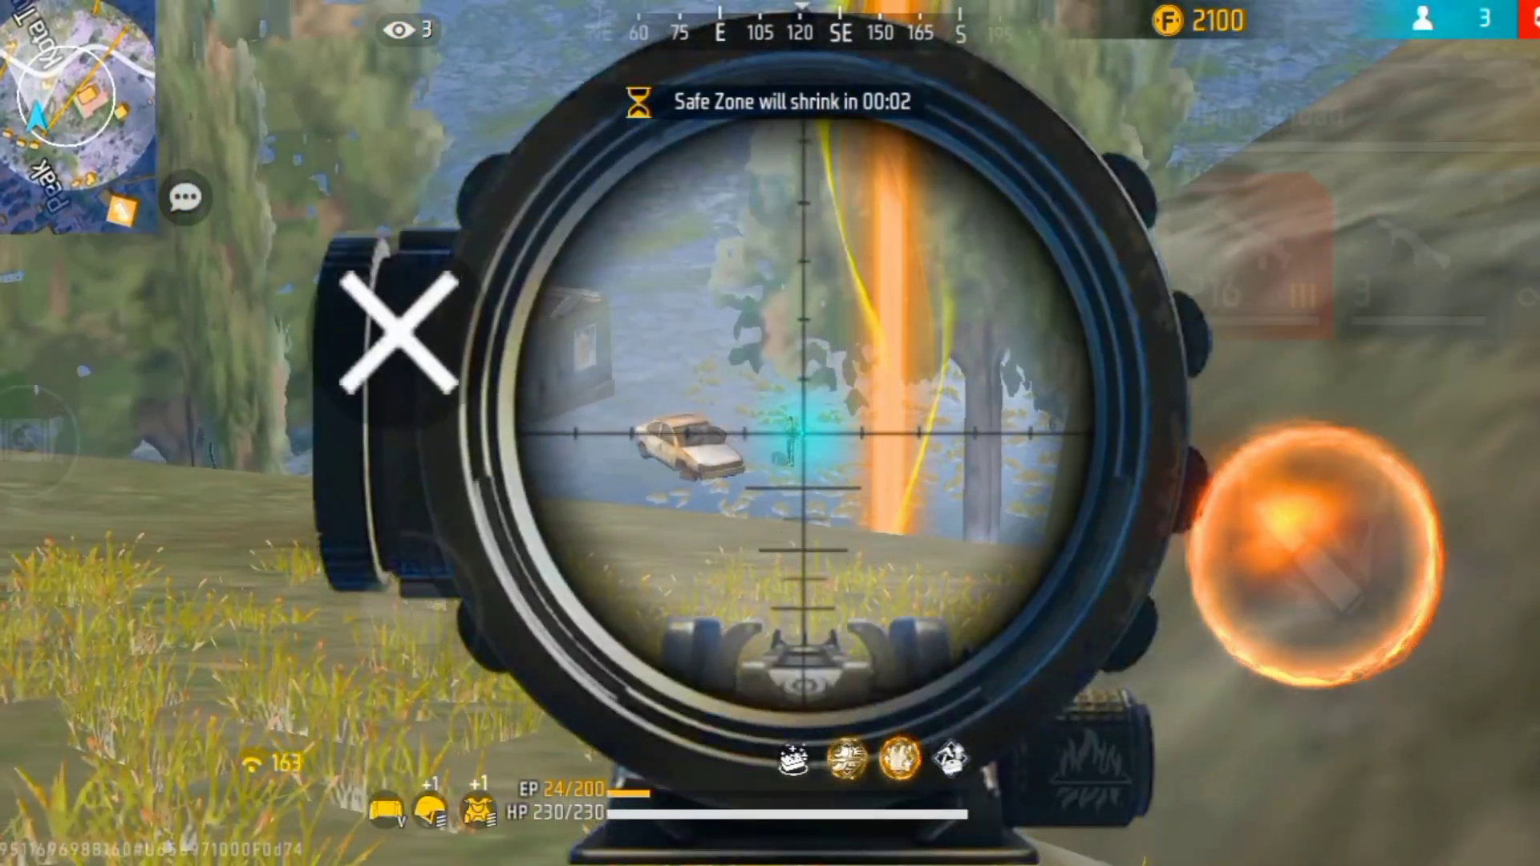
Land the scoped sniper shot on the enemy by the car for 469 damage
click(400, 339)
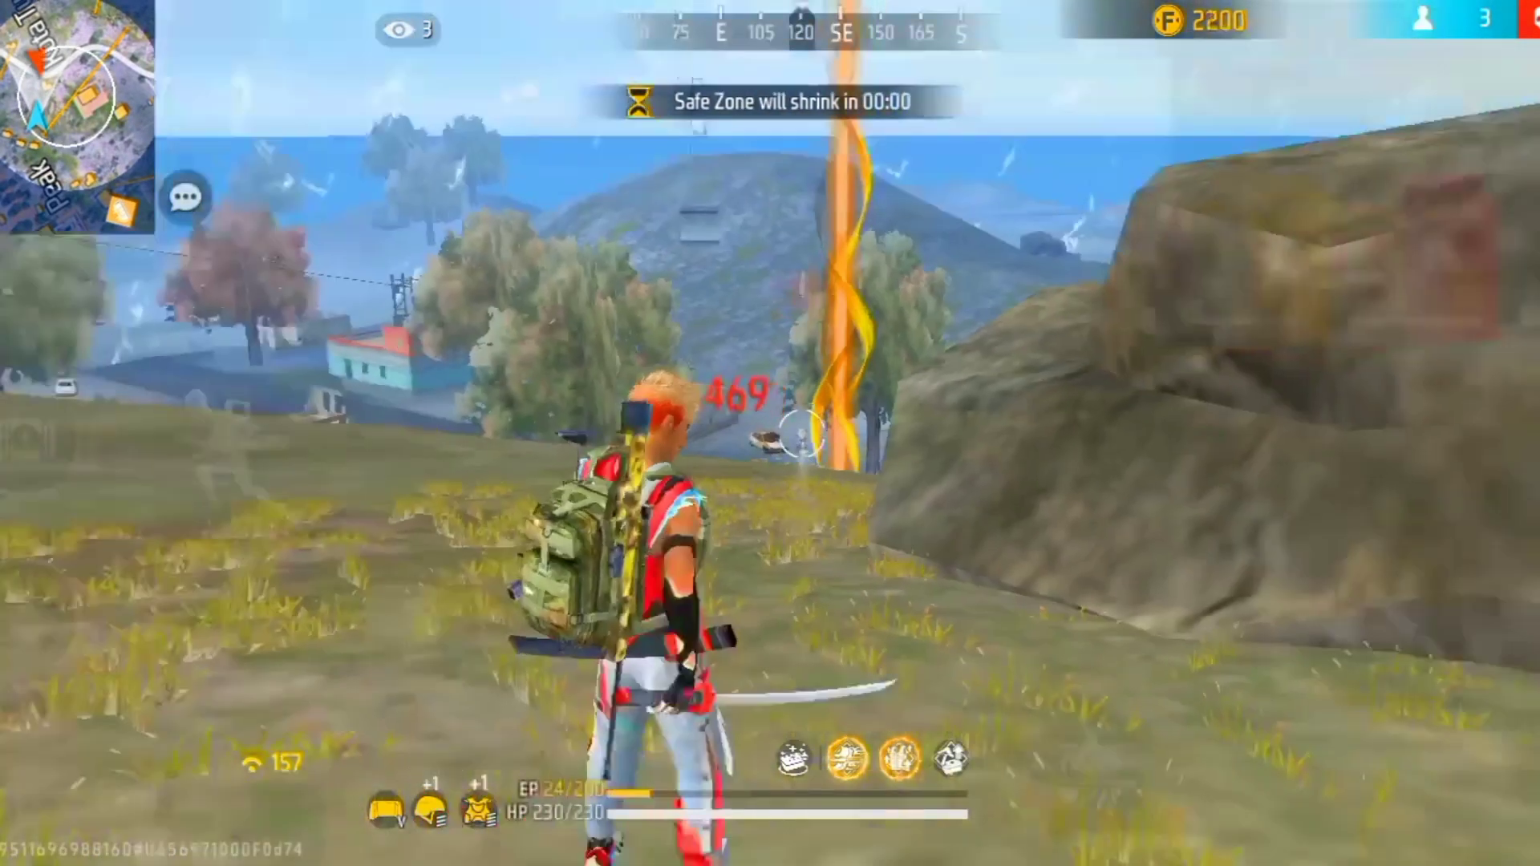